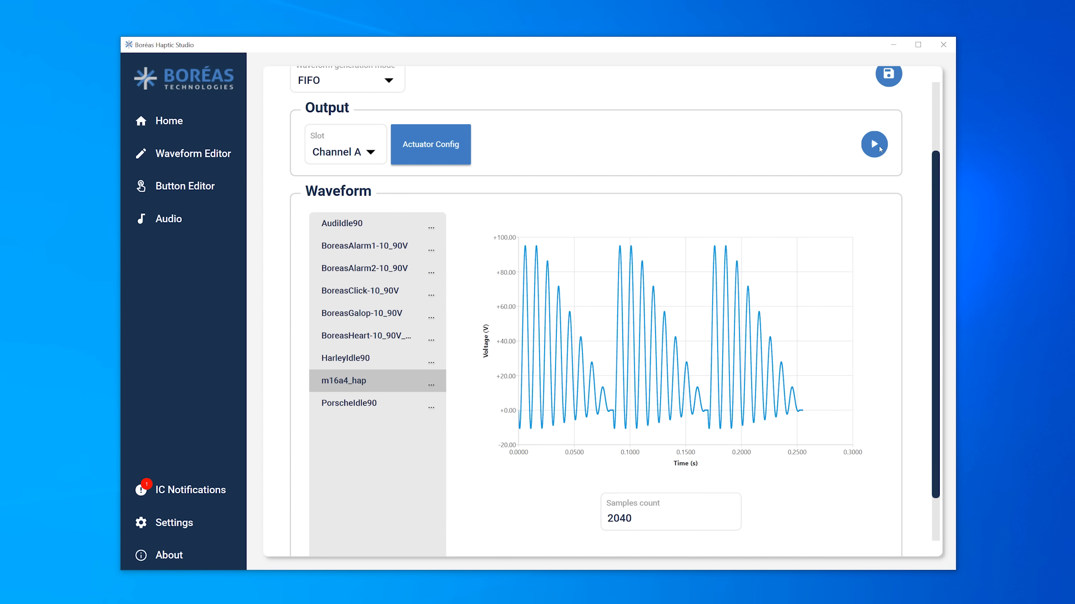
Preview the BoreasHeart-10_90V waveform, then show Button A's single-level configuration in the Button Editor
left_click(365, 336)
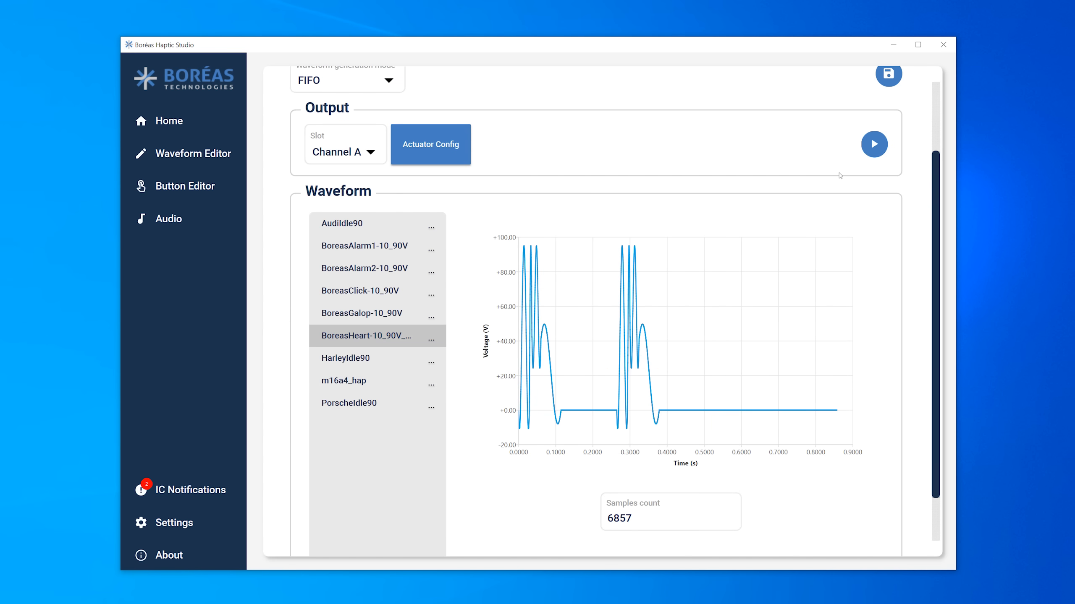
left_click(186, 185)
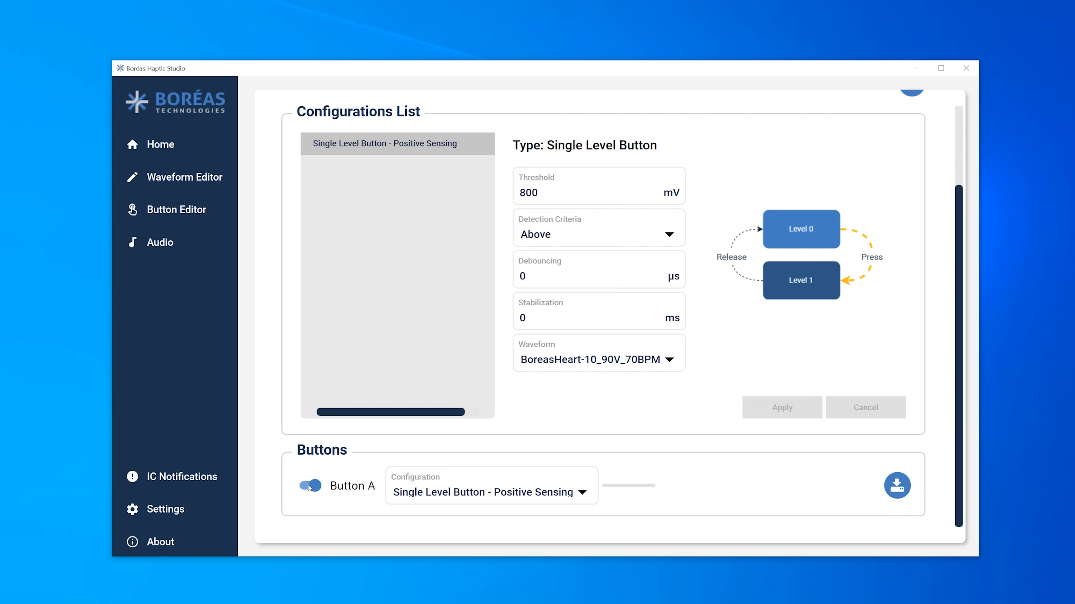